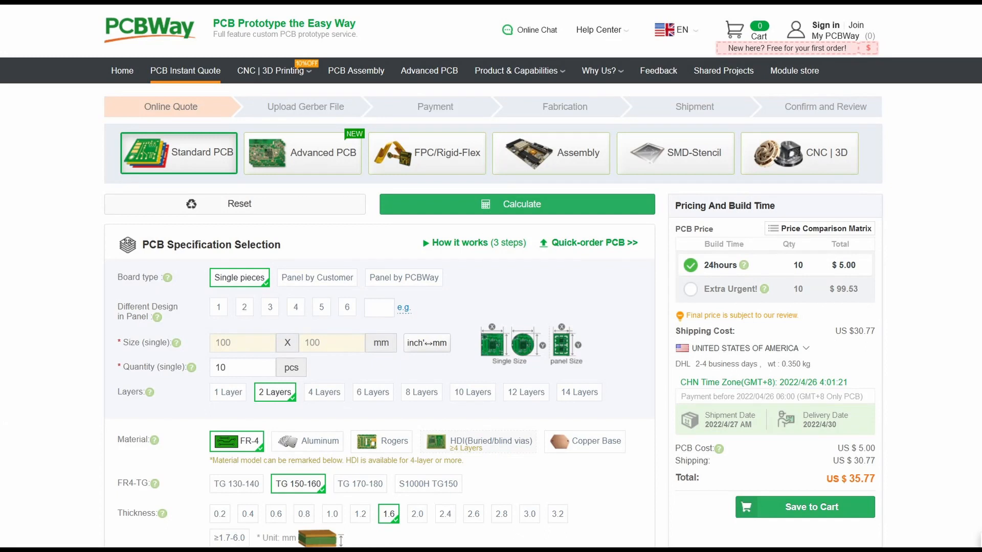
- Open PCBWay's 'PCB Prototype the Easy Way!' services overview from the instant-quote page
{"action": "left_click", "coordinate": [122, 70]}
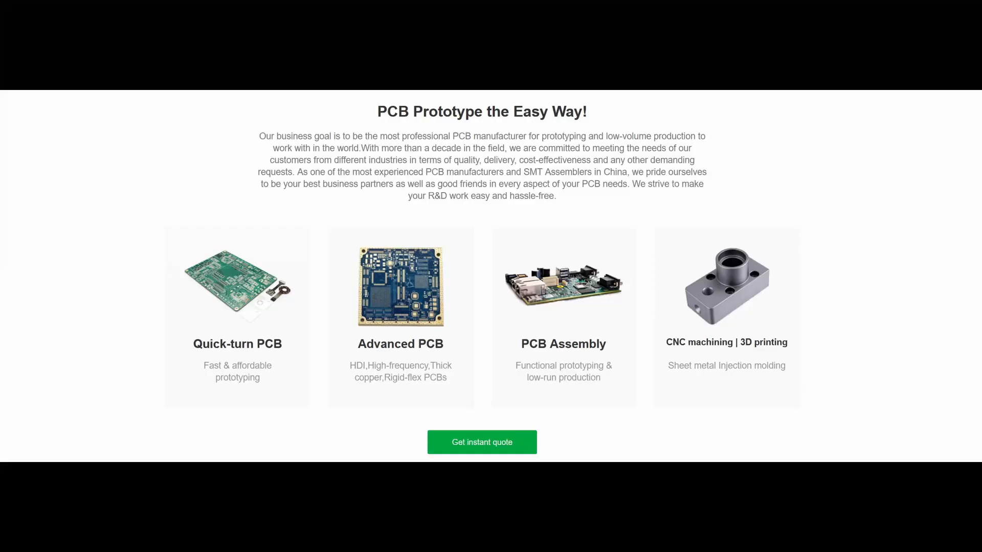